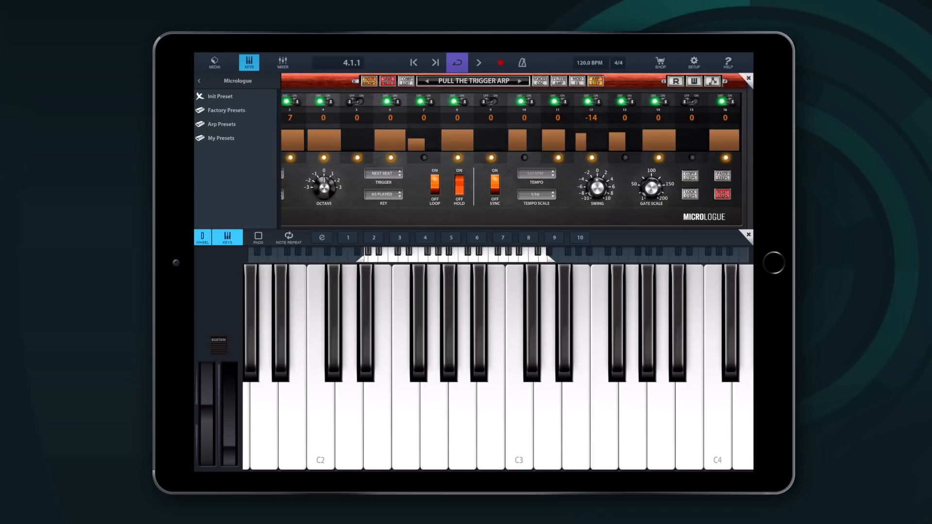
Load the Bells Arp preset from the Micrologue arpeggiator preset list.
{"action": "left_click", "coordinate": [220, 124]}
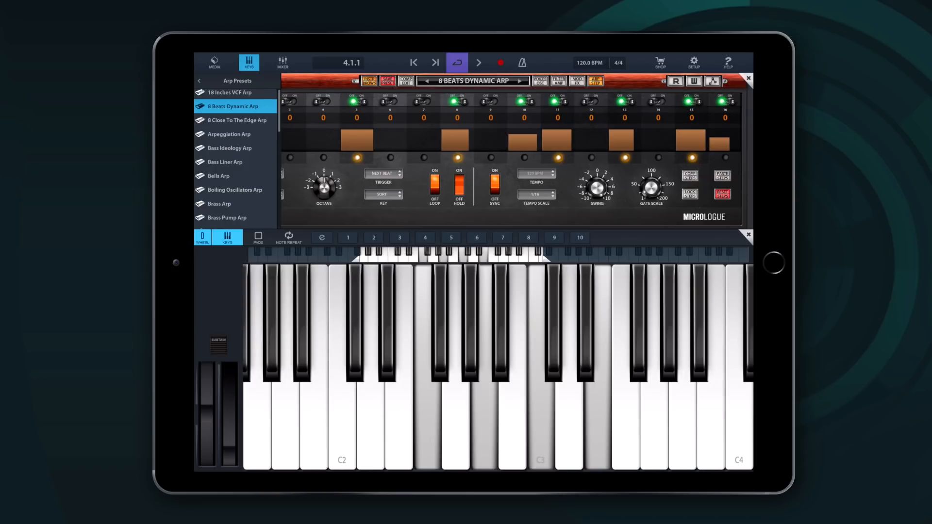
{"action": "left_click", "coordinate": [219, 175]}
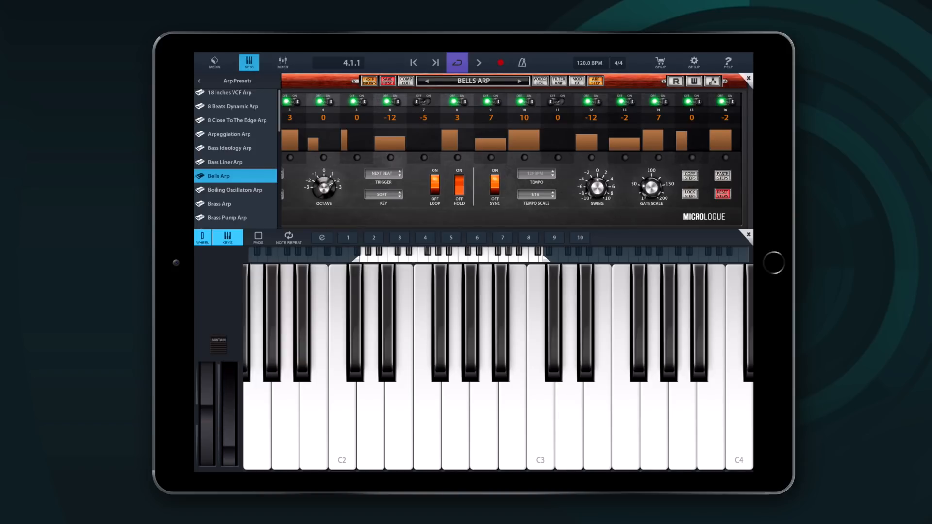
Load the Echo Drum Arp preset and return to the arpeggiator step pattern.
{"action": "left_click", "coordinate": [229, 191]}
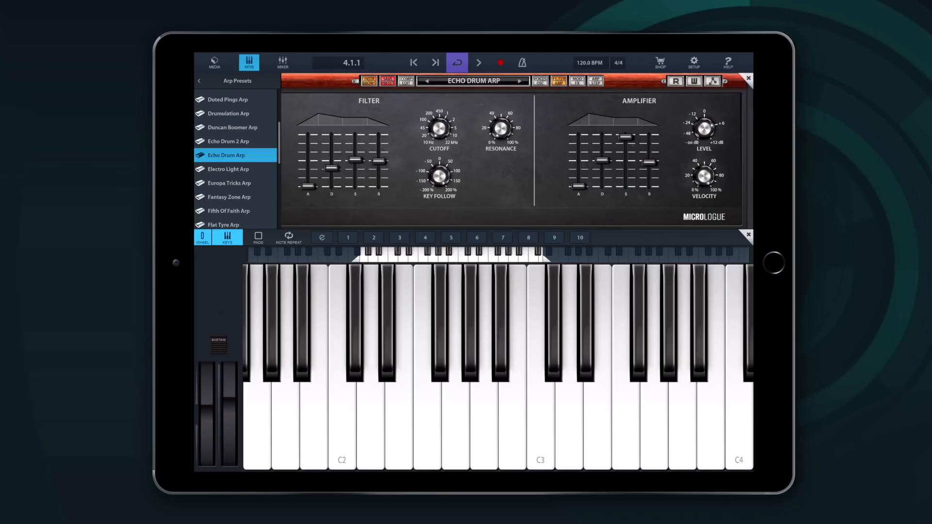
{"action": "left_click_drag", "start_coordinate": [439, 123], "coordinate": [439, 107]}
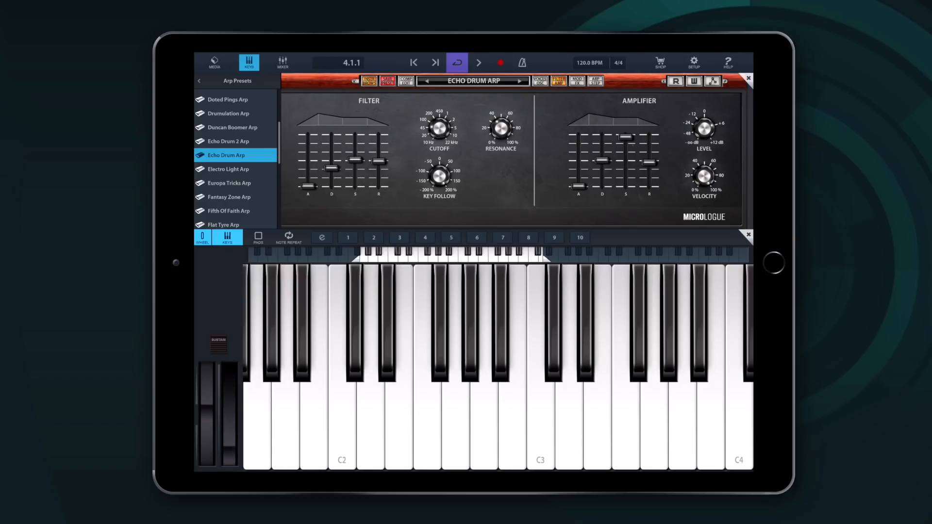
{"action": "left_click", "coordinate": [592, 82]}
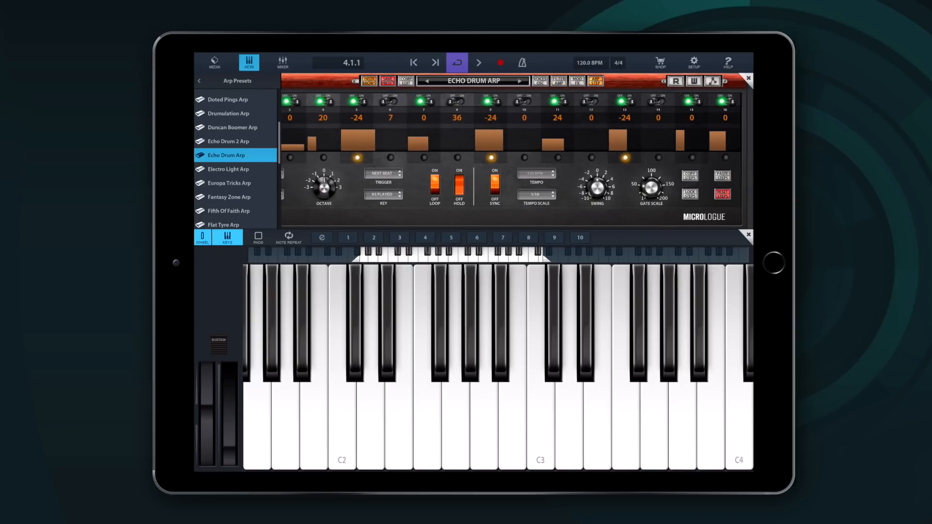
Expand the Insert Effects chain on the NINE Classic track inspector.
{"action": "left_click", "coordinate": [227, 169]}
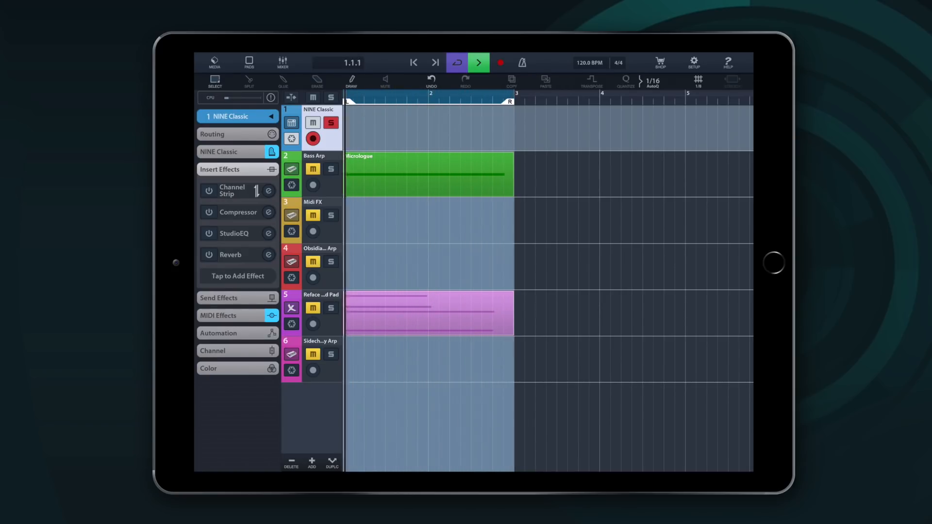
Pick presets for the Compressor and StudioEQ (Brit-ish Mix), then load the MIDI hardware demo project.
{"action": "left_click", "coordinate": [237, 213]}
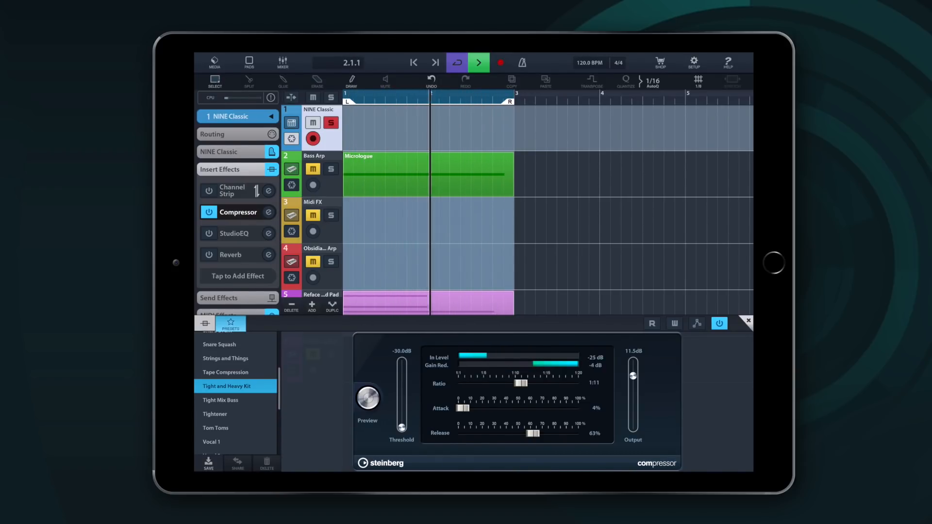
{"action": "left_click", "coordinate": [234, 233]}
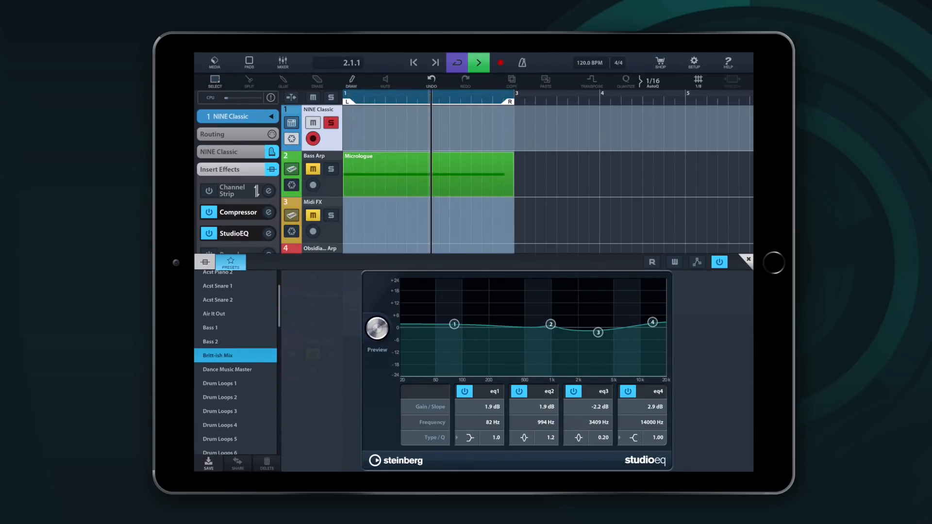
{"action": "left_click", "coordinate": [747, 261]}
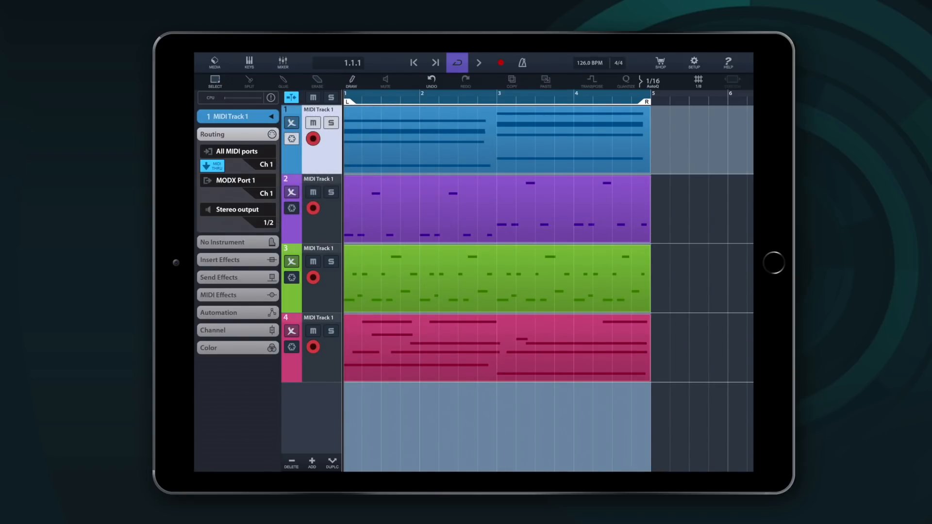
Route MIDI track 1 to MODX Port 1 channel 1 and track 2 to channel 2.
{"action": "left_click", "coordinate": [234, 181]}
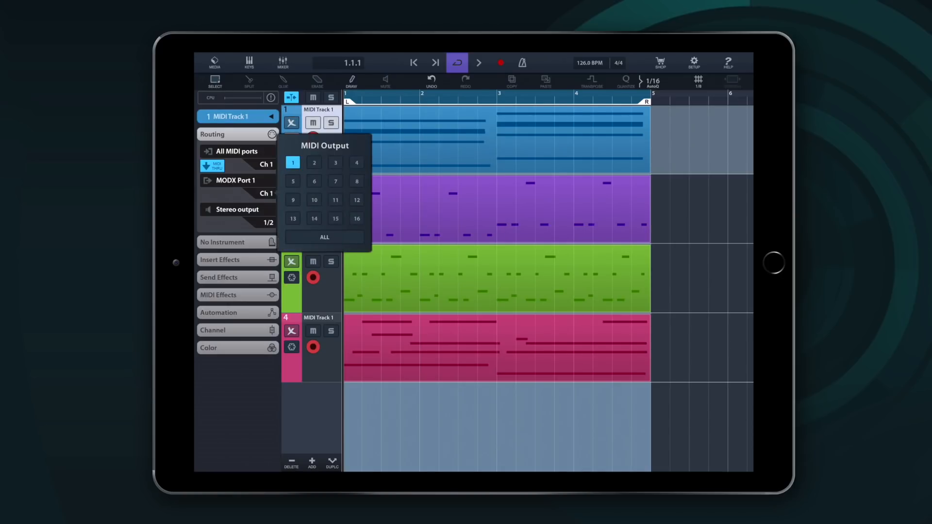
{"action": "left_click", "coordinate": [313, 162]}
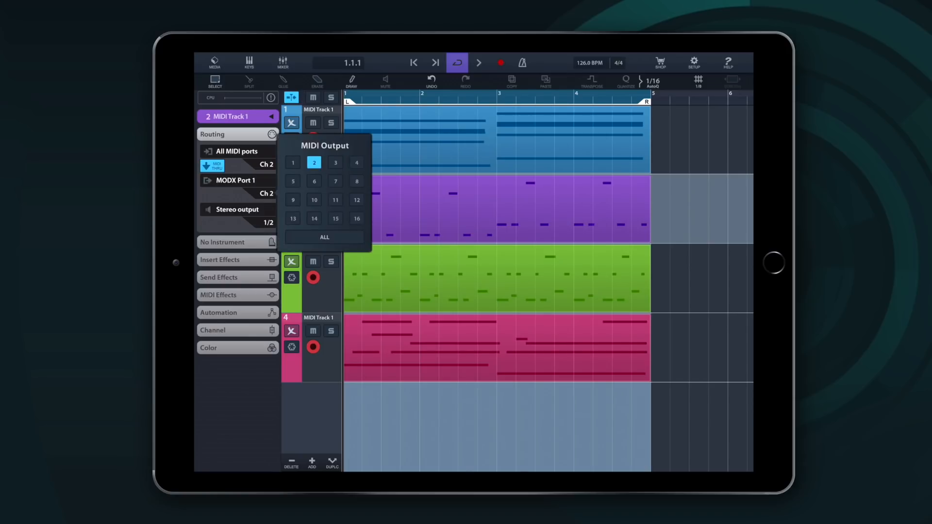
{"action": "left_click", "coordinate": [335, 162]}
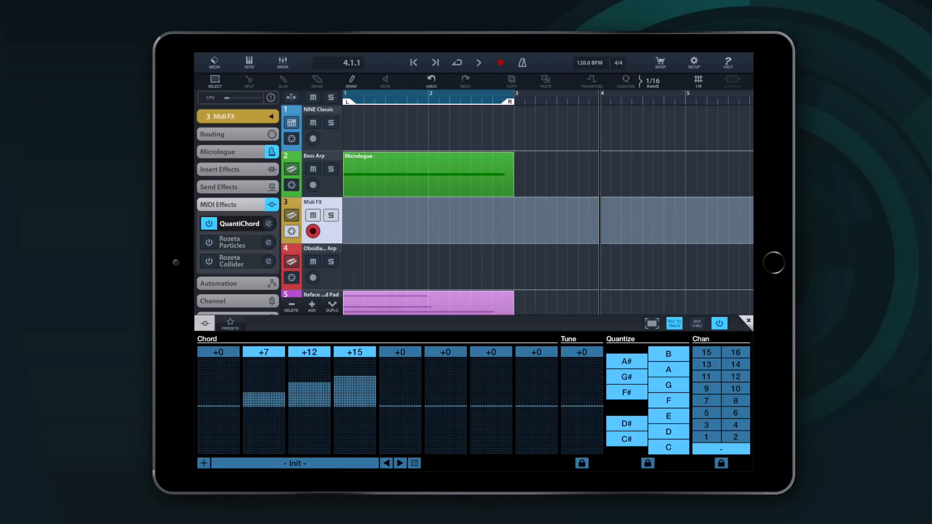
Show the QuantiChord editor with its +7, +12, +15 chord sliders.
{"action": "left_click", "coordinate": [230, 242]}
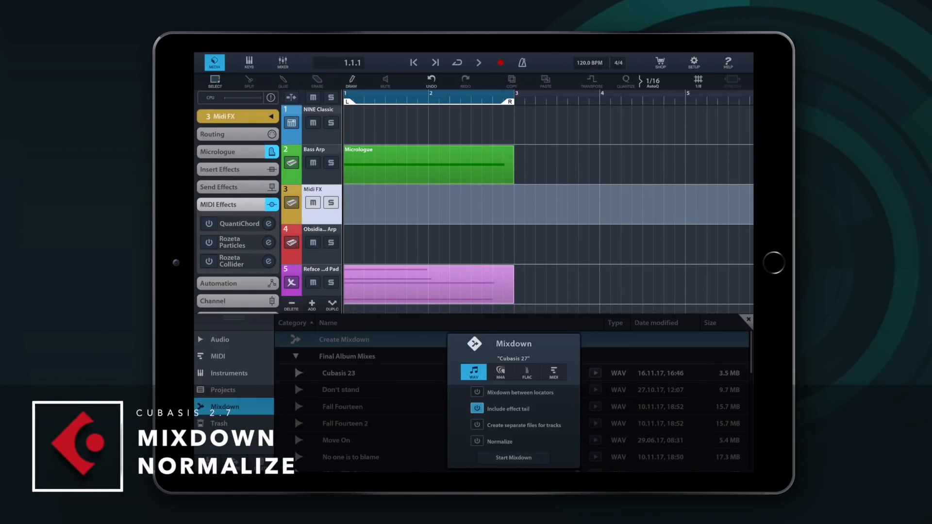
Switch Normalize on in the Mixdown dialog for the Cubasis 2.7 project.
{"action": "left_click", "coordinate": [475, 440]}
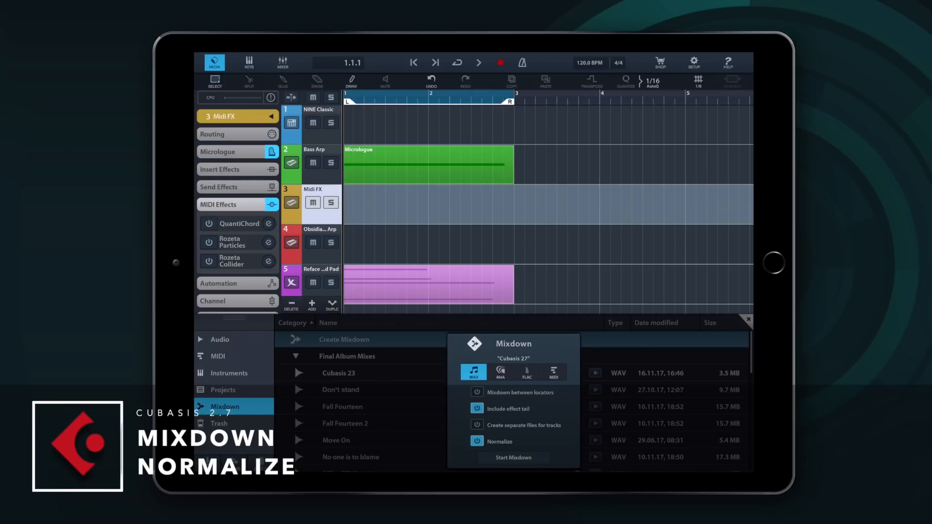
{"action": "left_click", "coordinate": [477, 440]}
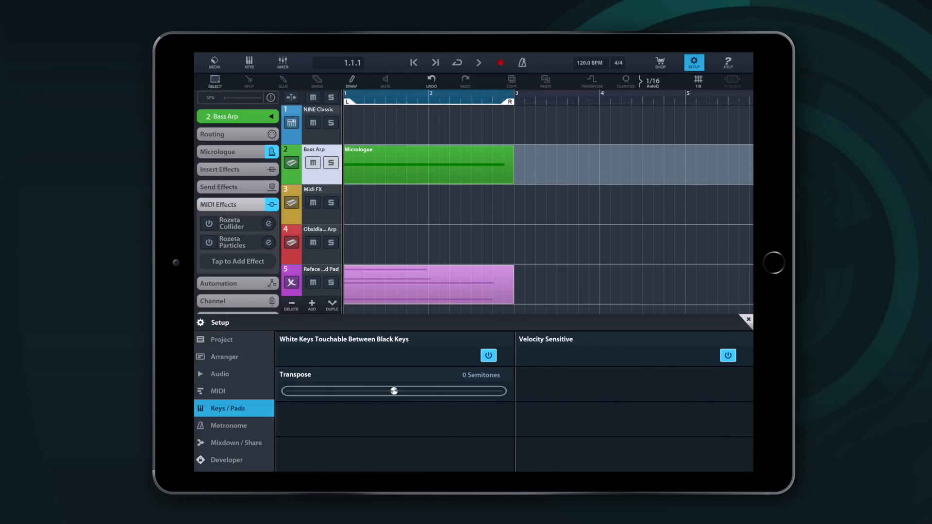
Move the keyboard Transpose slider to -1, 0, +3 and back to 0 semitones.
{"action": "left_click_drag", "start_coordinate": [395, 390], "coordinate": [390, 390]}
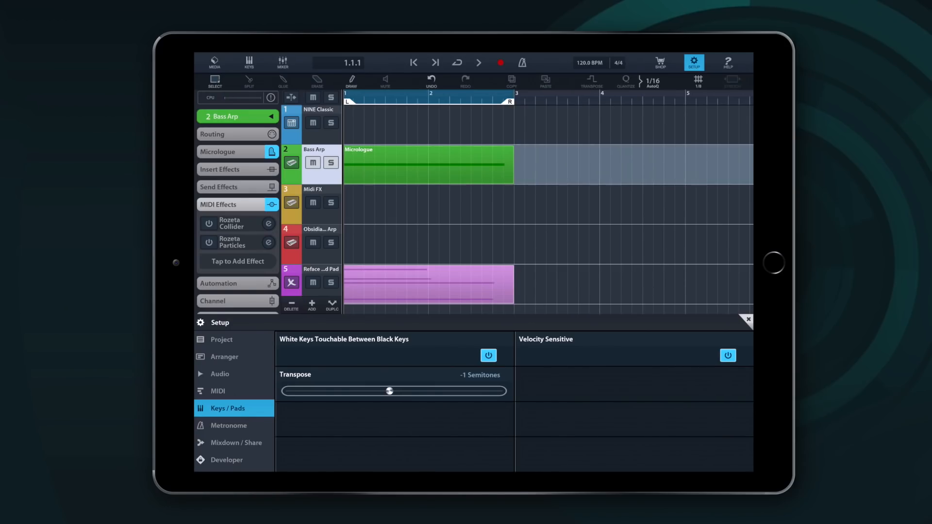
{"action": "left_click_drag", "start_coordinate": [390, 391], "coordinate": [393, 391]}
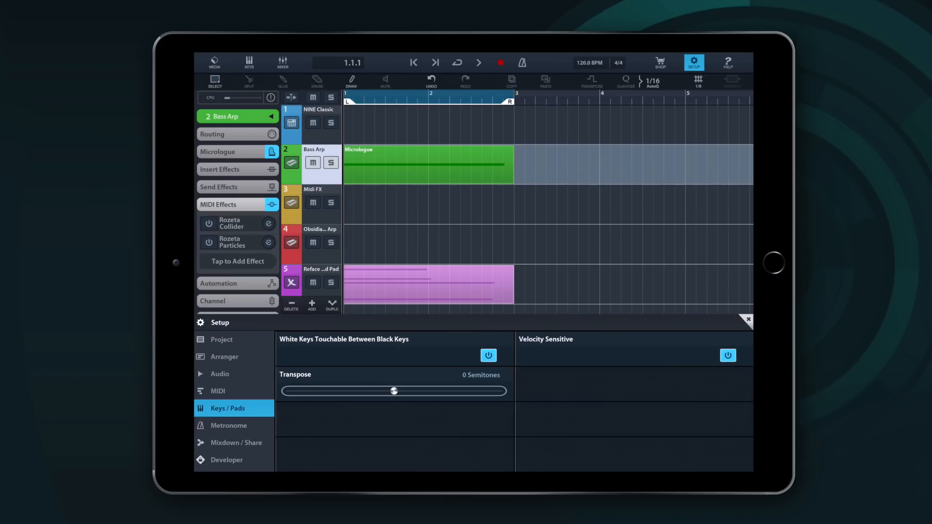
{"action": "left_click_drag", "start_coordinate": [393, 390], "coordinate": [406, 390]}
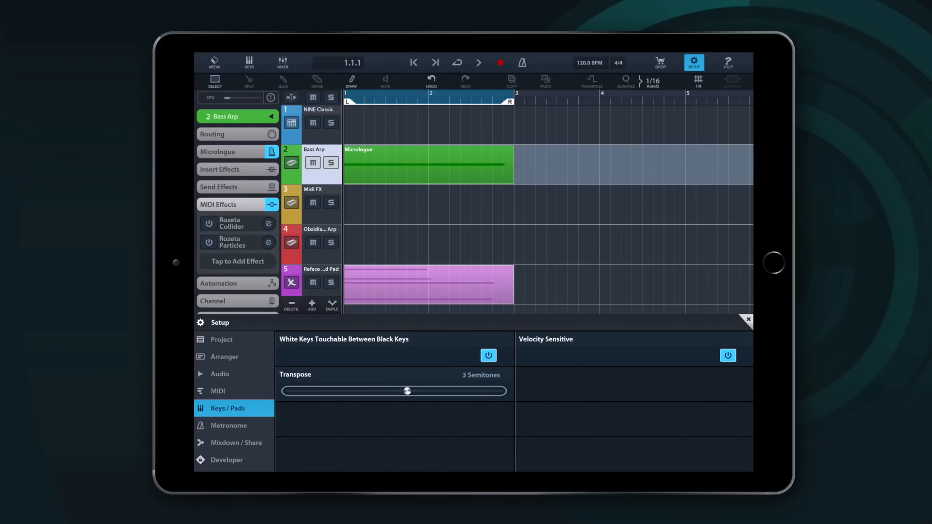
{"action": "left_click_drag", "start_coordinate": [407, 391], "coordinate": [393, 391]}
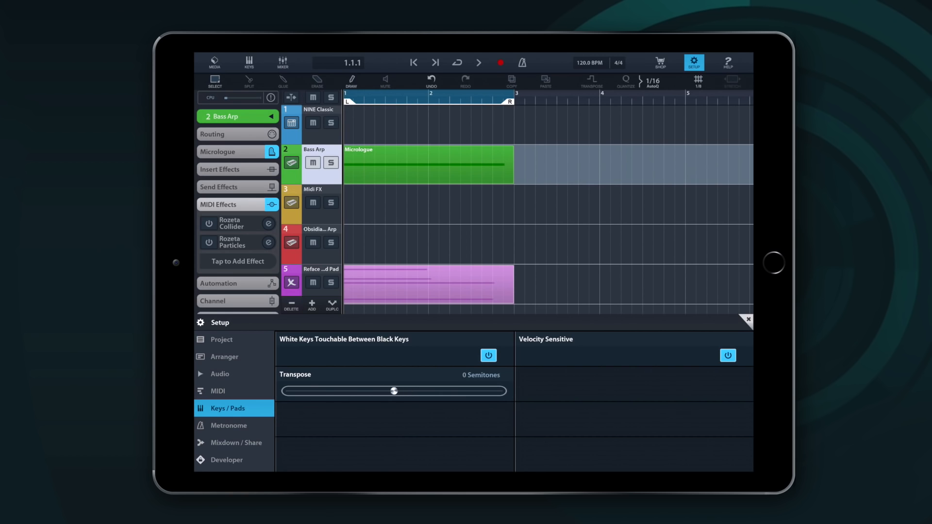